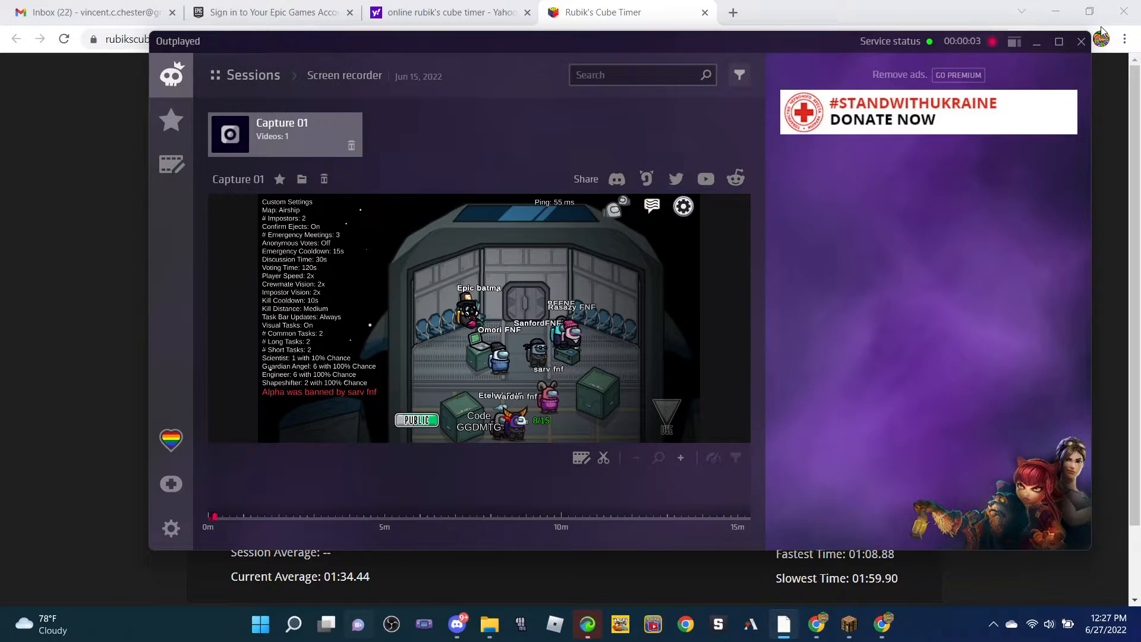
Close the Outplayed library to reveal the timer with 9 solves and a 01:34.44 average
{"action": "left_click", "coordinate": [1080, 41]}
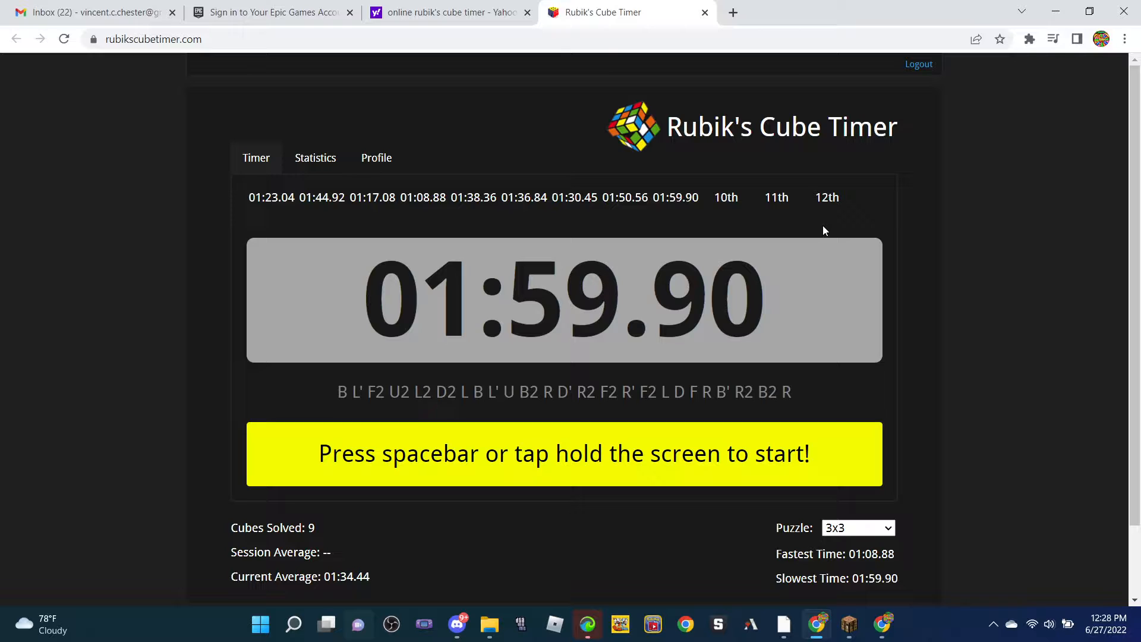
Start the timer for the tenth solve
{"action": "key", "text": "space"}
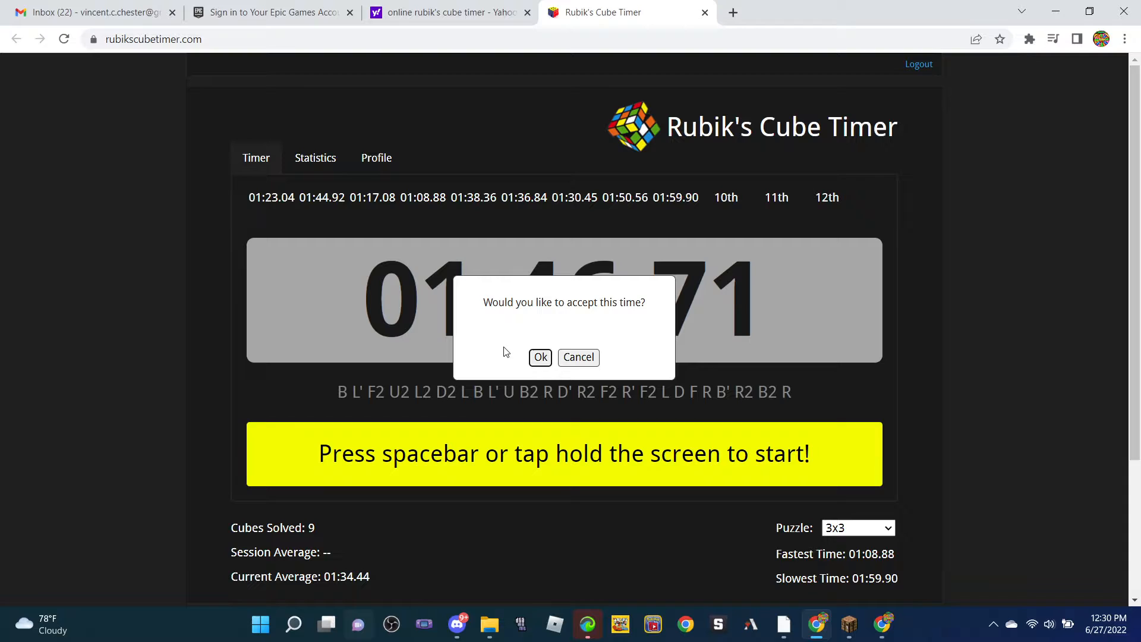
Accept the 01:46.71 time, giving 10 solves and a 01:35.67 average
{"action": "left_click", "coordinate": [540, 357]}
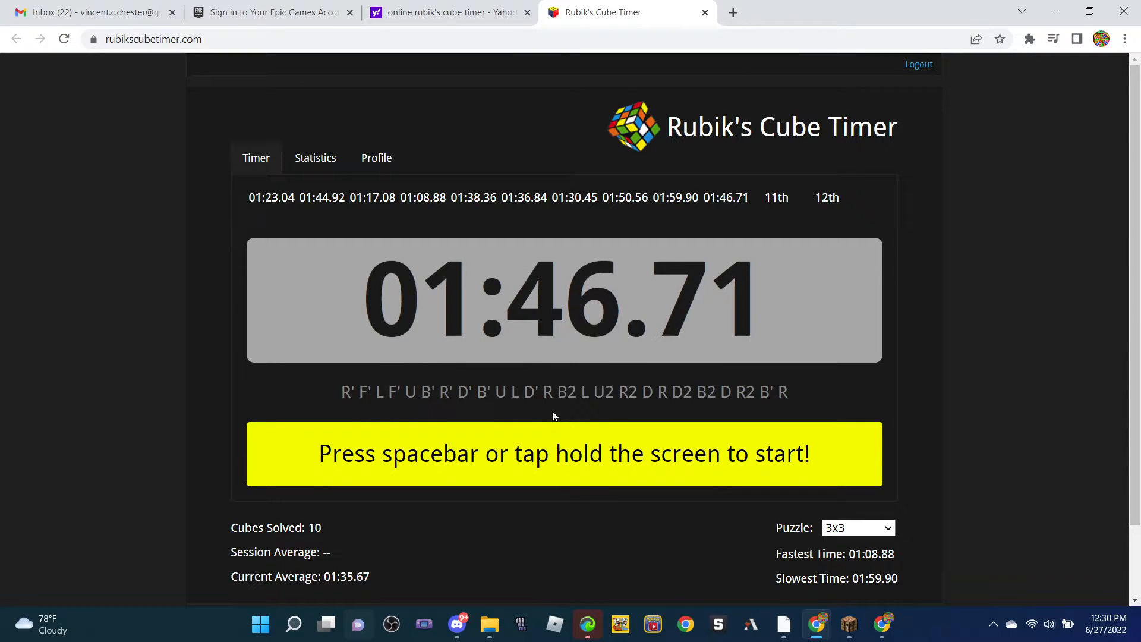
{"action": "mouse_move", "coordinate": [13, 270]}
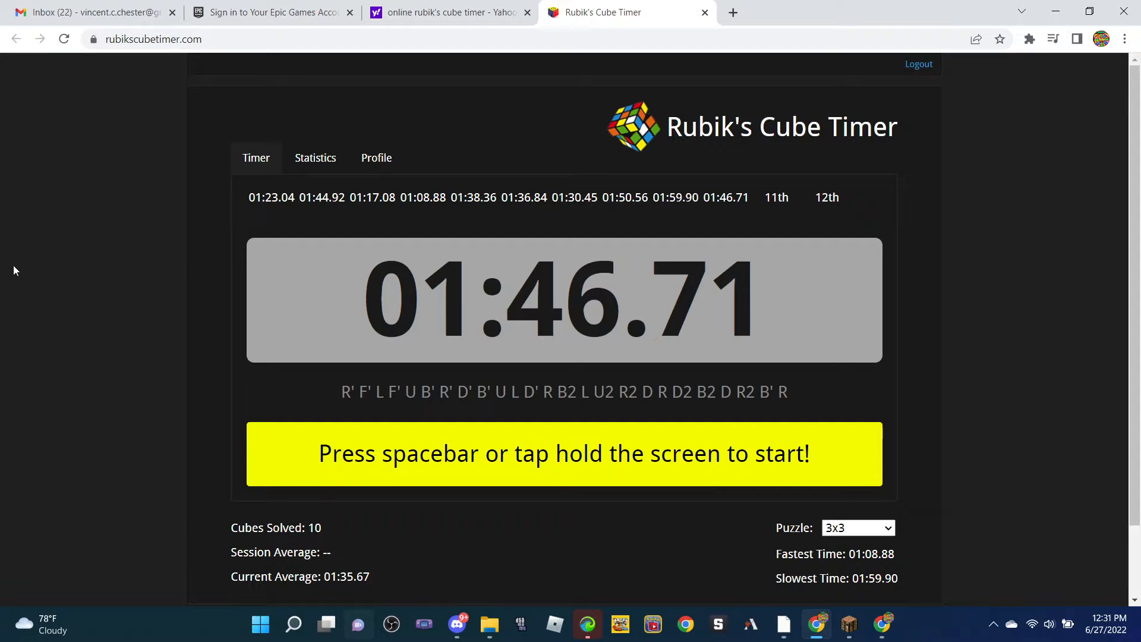
Start the timer, solve the cube, and stop the clock on the eleventh solve
{"action": "key", "text": "space"}
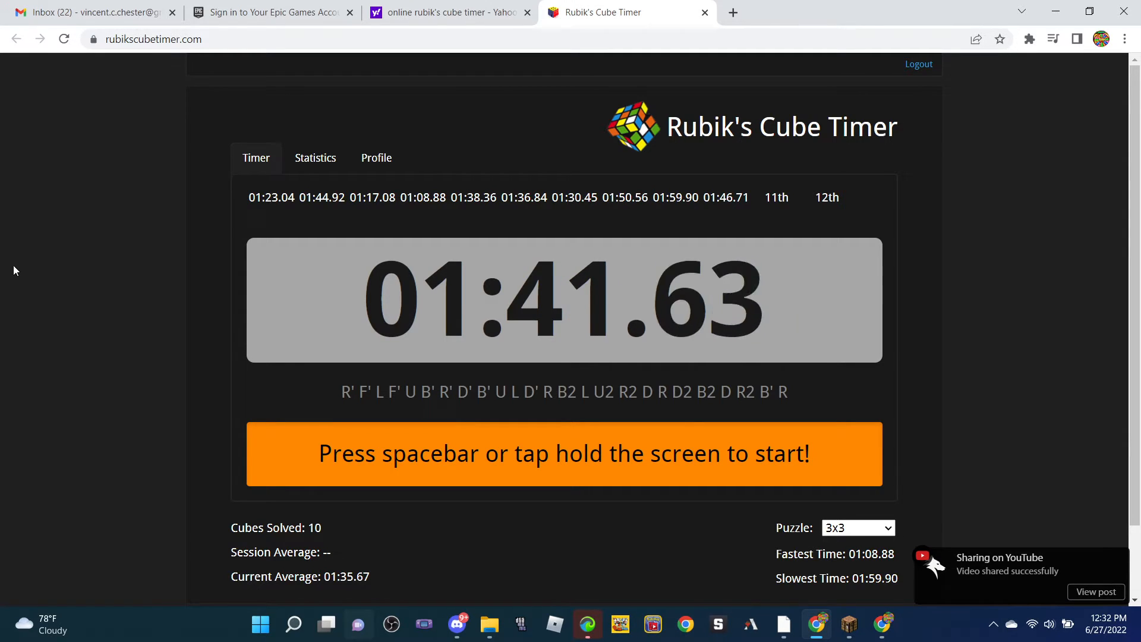
{"action": "key", "text": "space"}
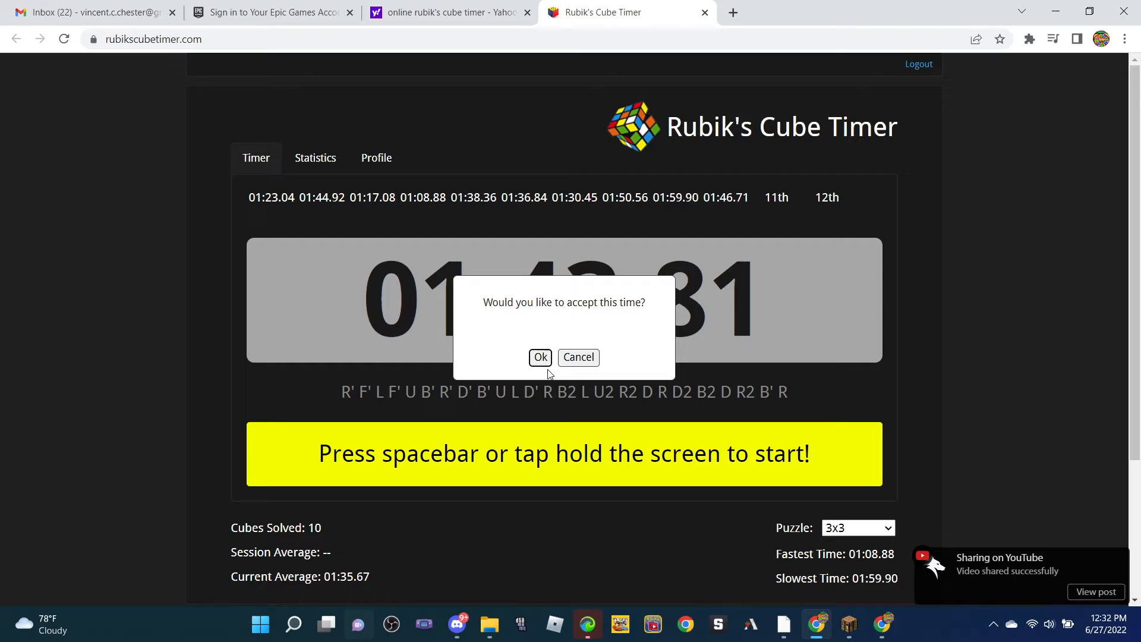
Accept the 01:43.81 time, giving 11 solves and a 01:36.41 average
{"action": "left_click", "coordinate": [541, 358]}
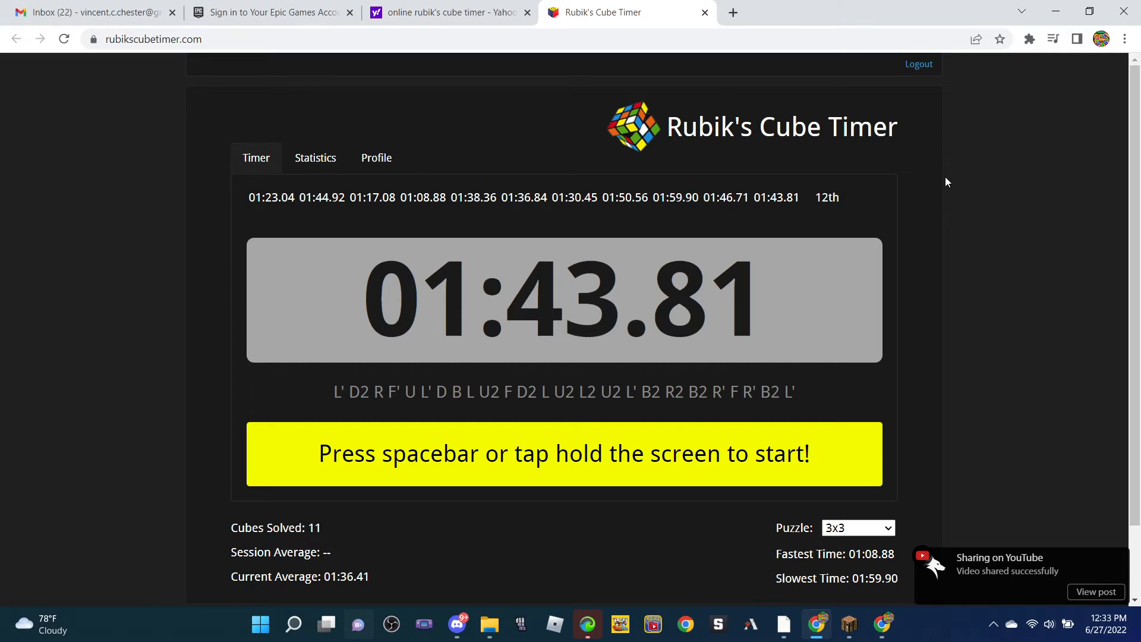
Start the timer, solve the cube, and stop the clock on the twelfth solve
{"action": "key", "text": "space"}
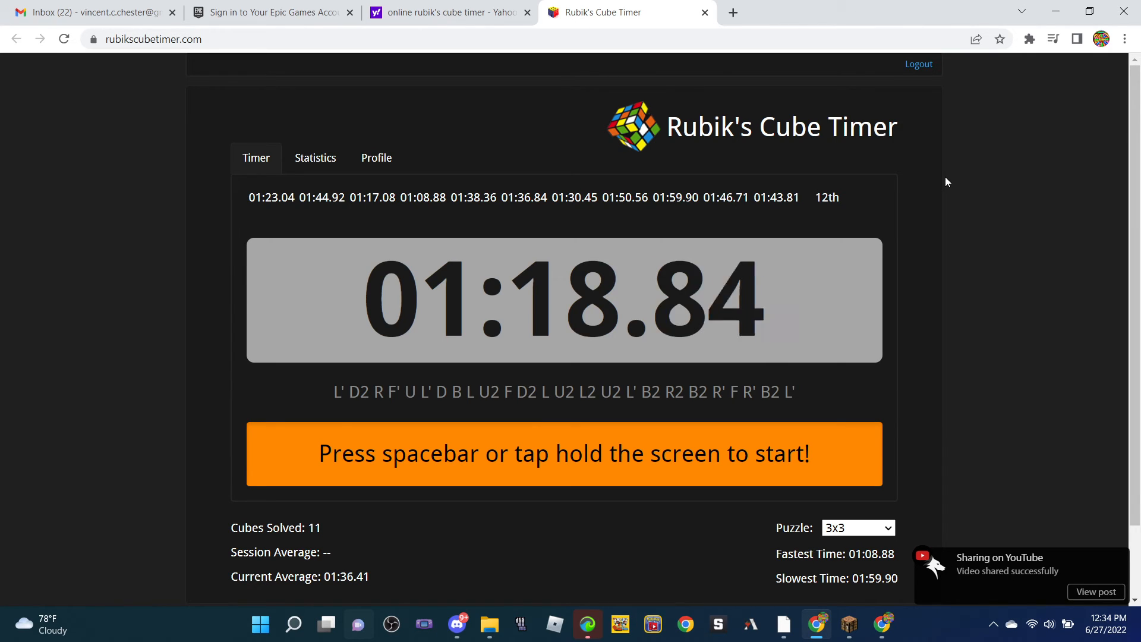
{"action": "key", "text": "space"}
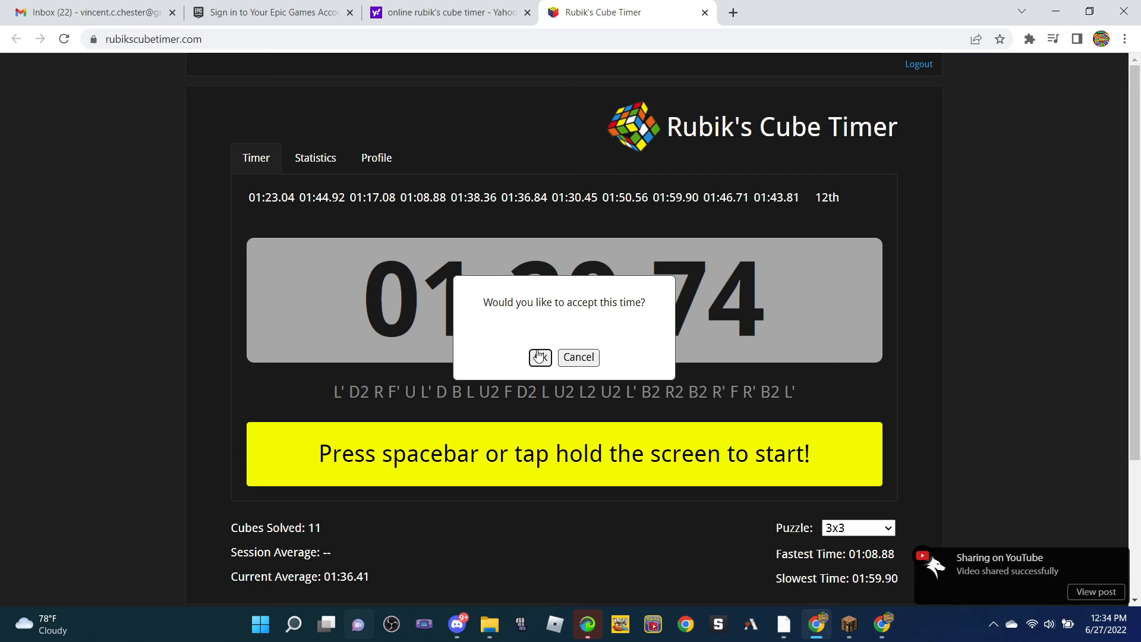
Accept the twelfth solve time, triggering the session-complete notice
{"action": "left_click", "coordinate": [540, 357]}
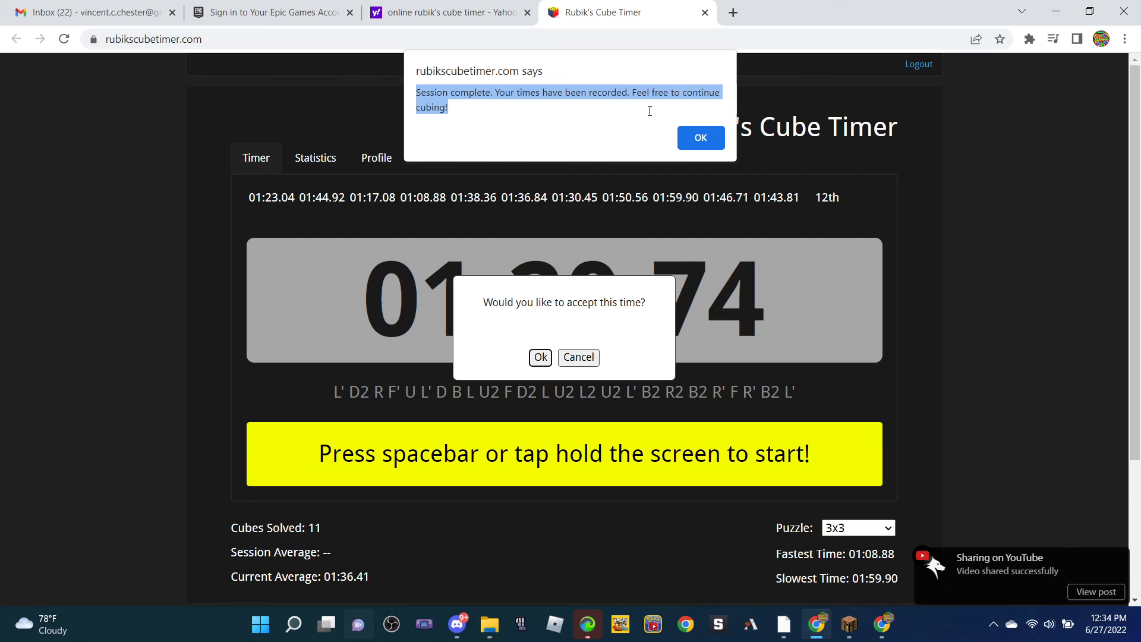
Dismiss the notice, review 12 solves averaging 01:35.10, and reopen Outplayed from the taskbar
{"action": "left_click", "coordinate": [540, 357]}
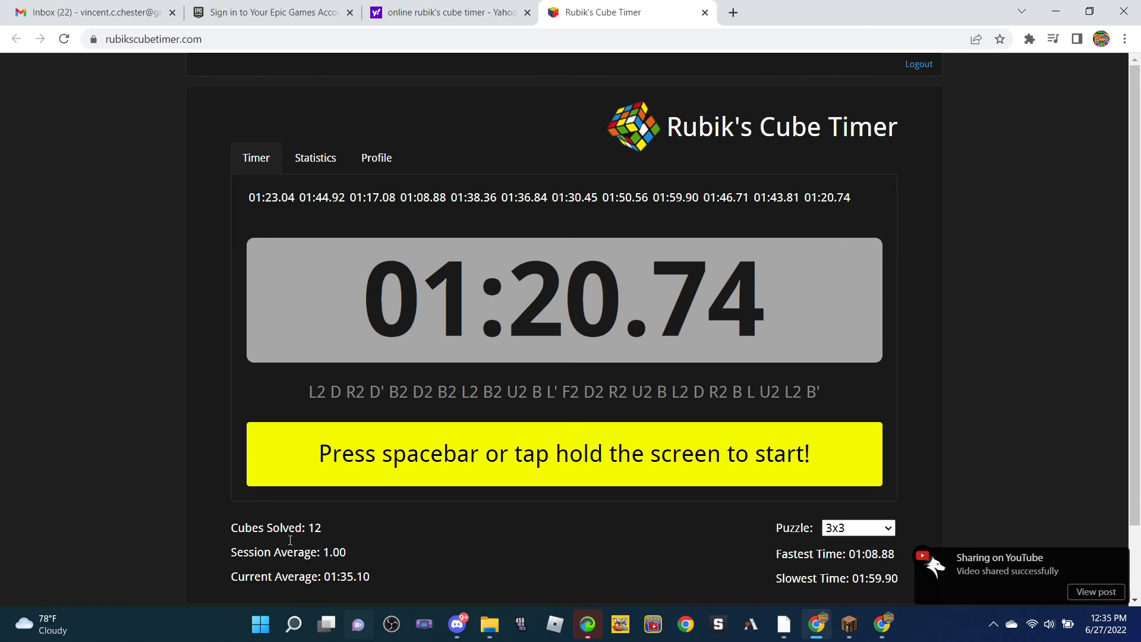
{"action": "double_click", "coordinate": [346, 576]}
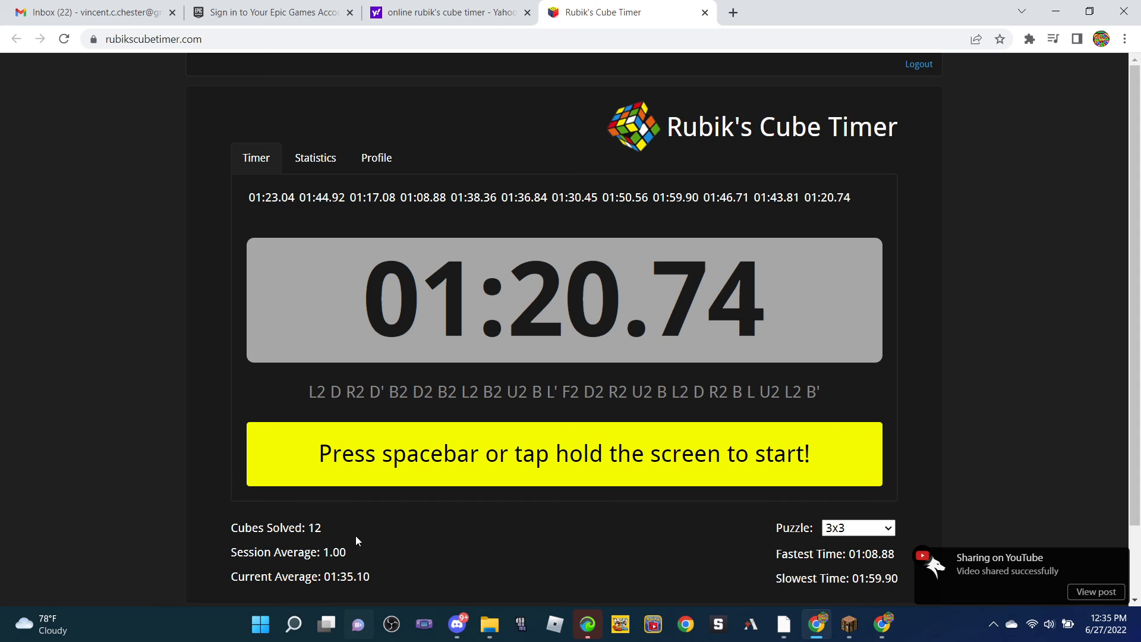
{"action": "mouse_move", "coordinate": [361, 542]}
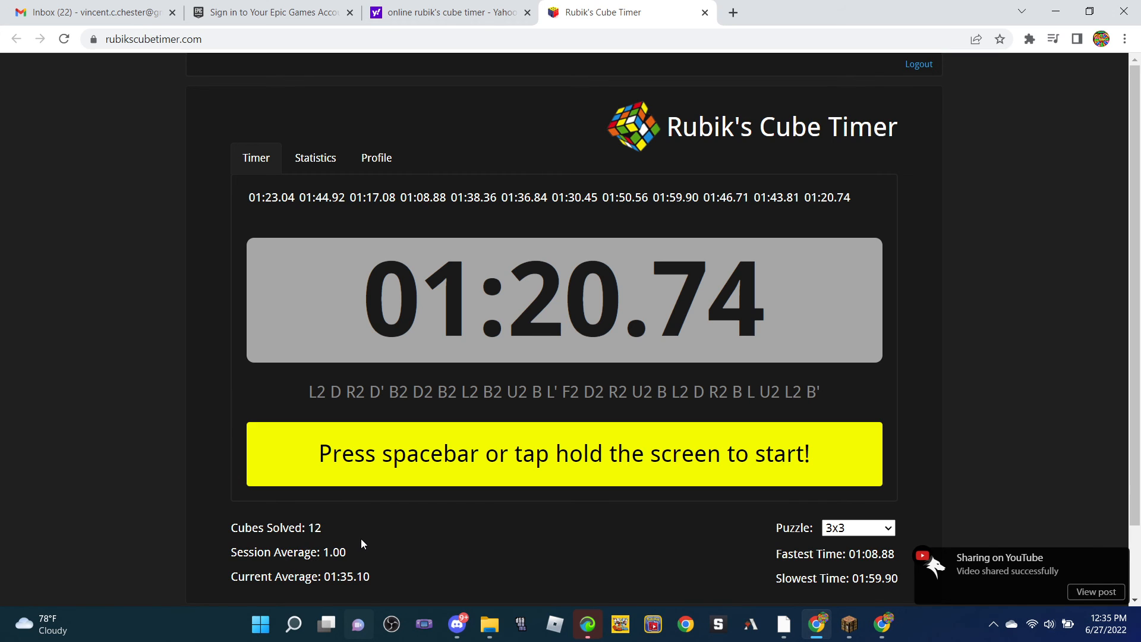
{"action": "double_click", "coordinate": [333, 552]}
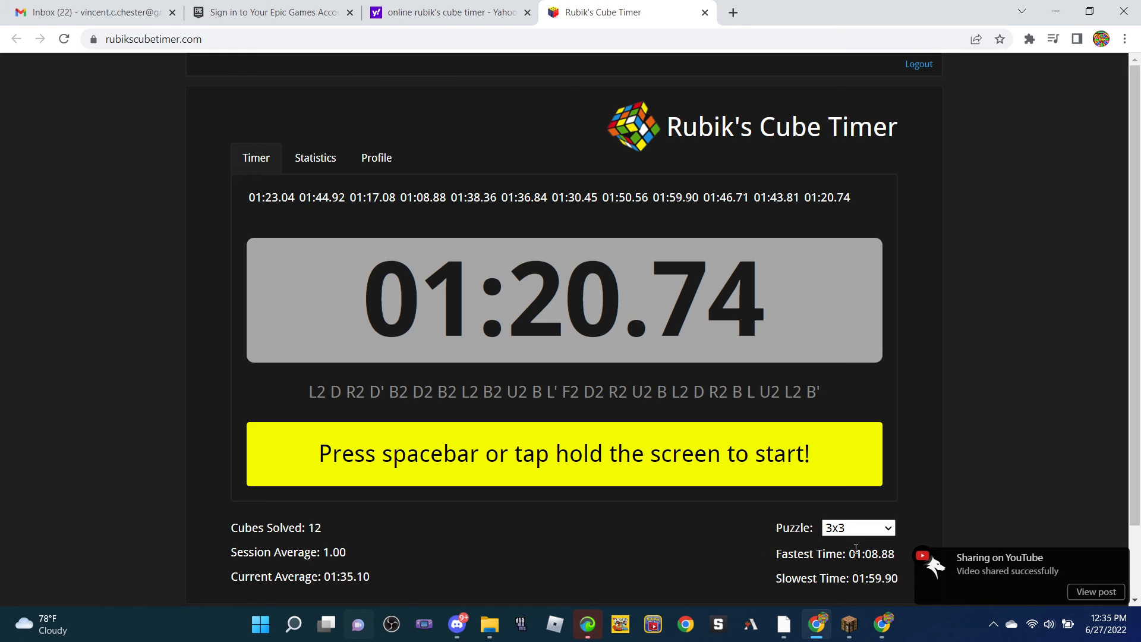
{"action": "mouse_move", "coordinate": [855, 571]}
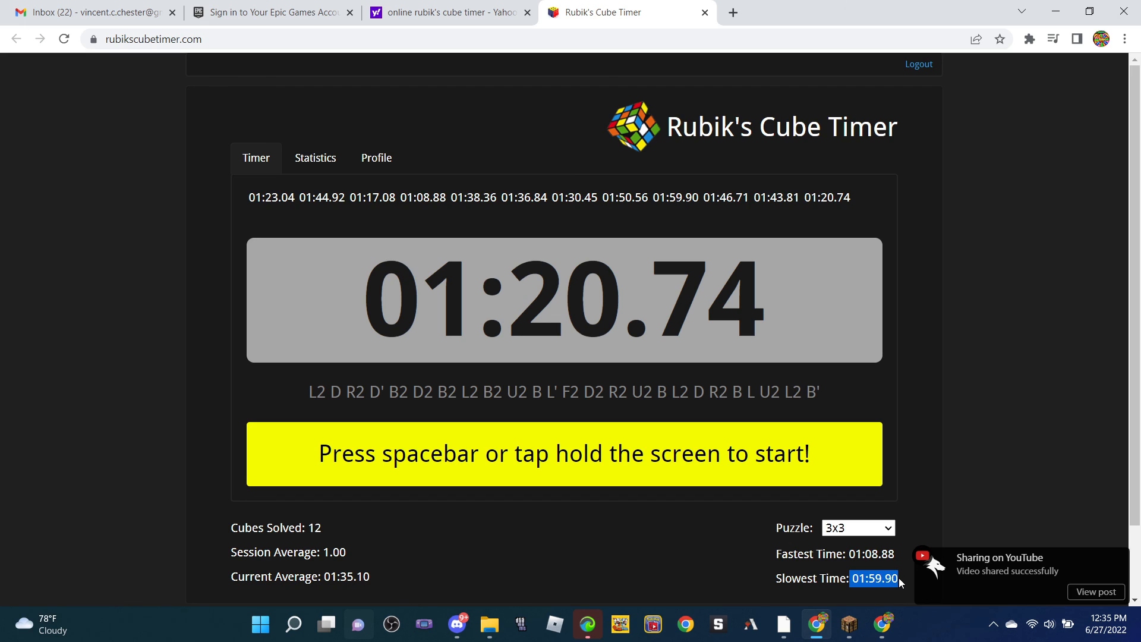
{"action": "mouse_move", "coordinate": [911, 517]}
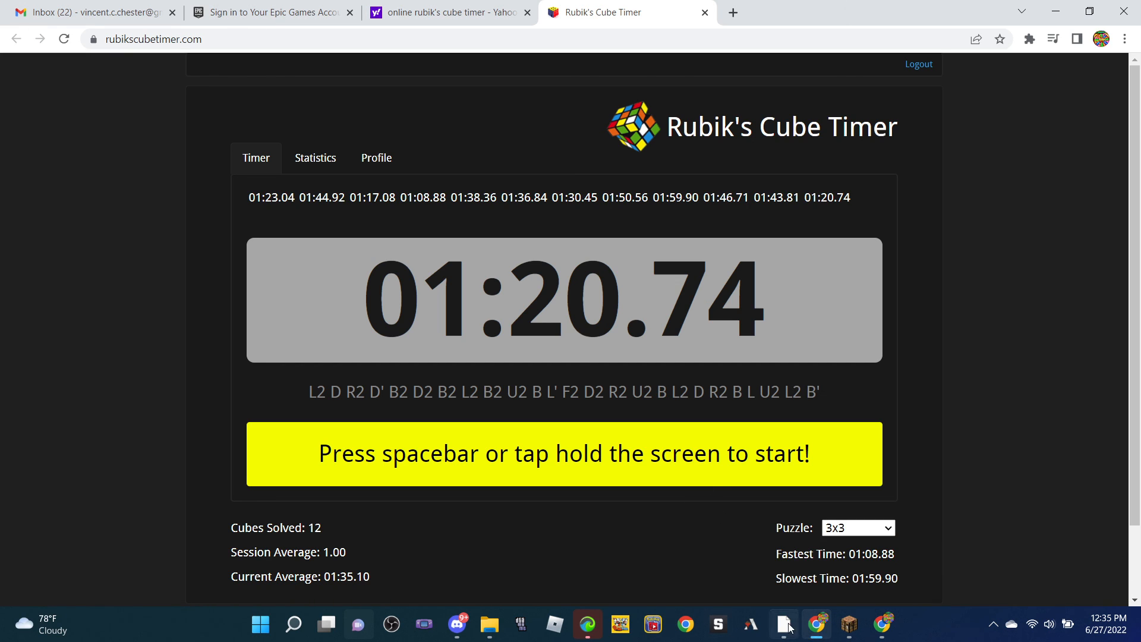
{"action": "left_click", "coordinate": [783, 625]}
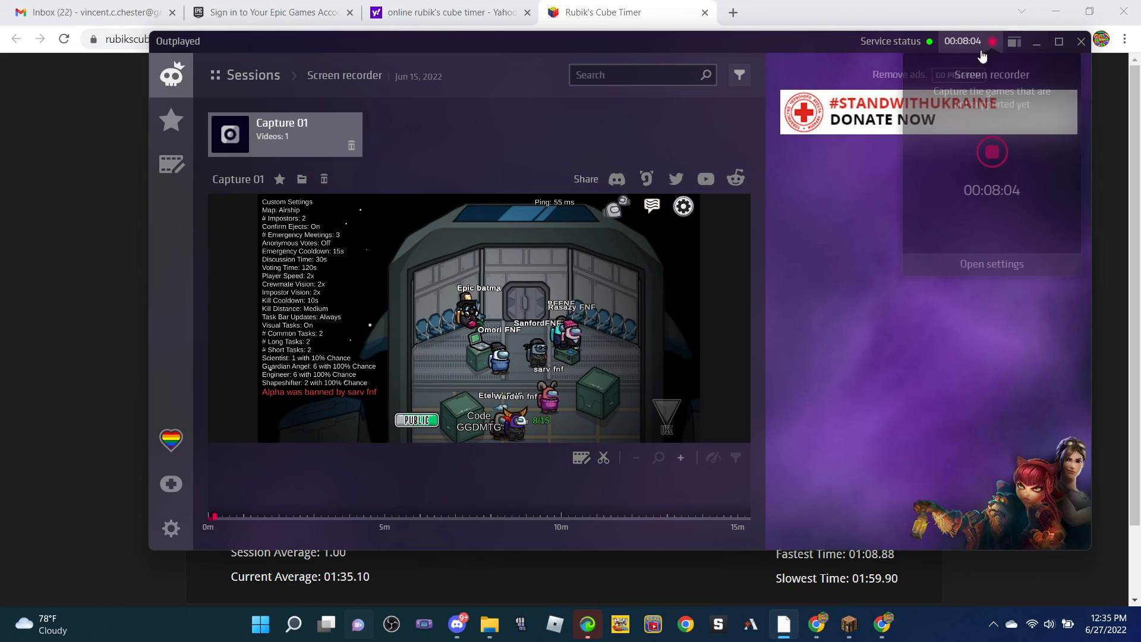